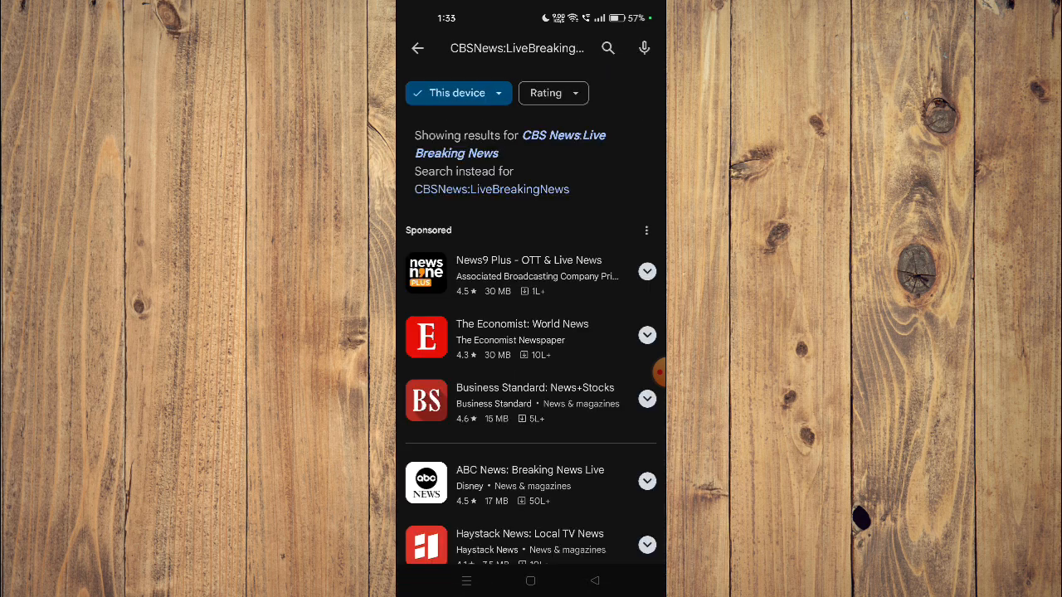
scroll("down", 3)
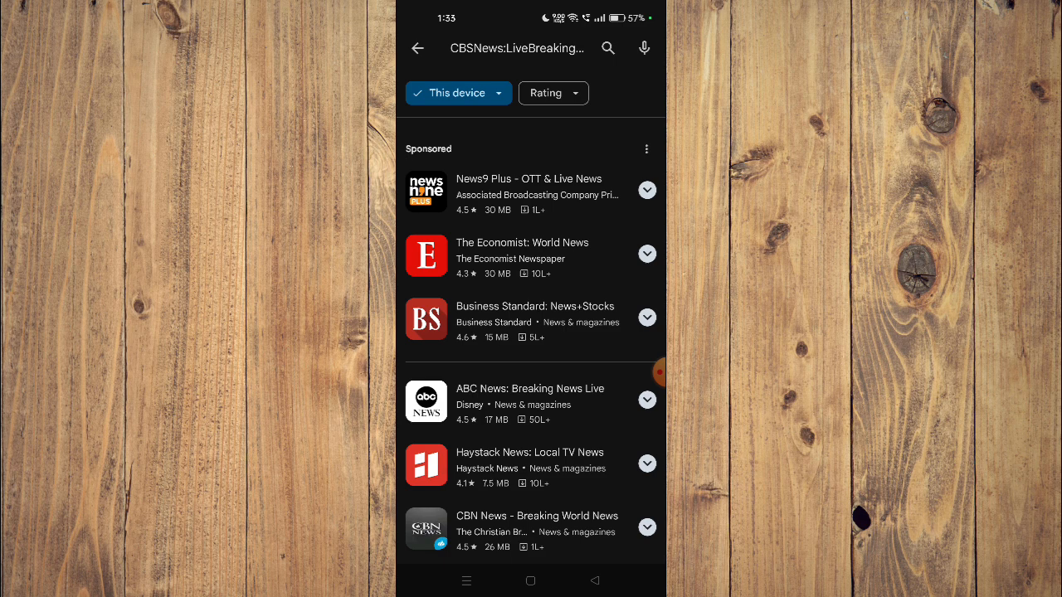